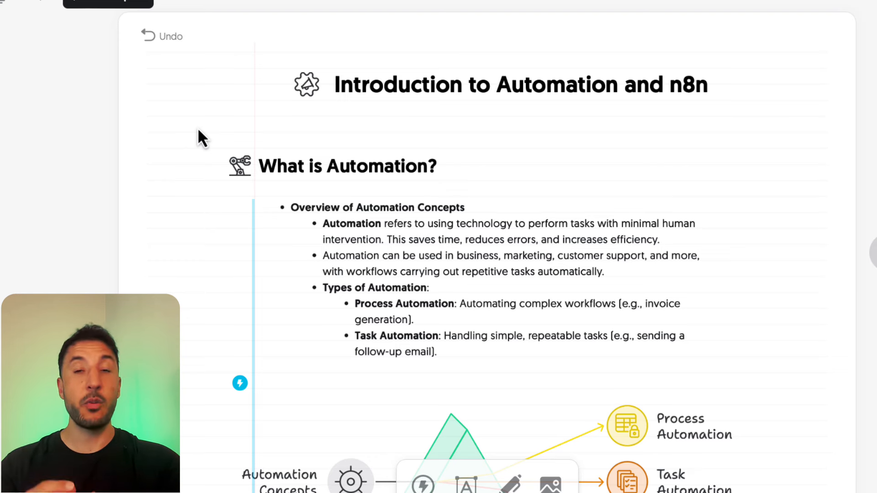
{"action": "scroll", "scroll_direction": "down", "scroll_amount": 3}
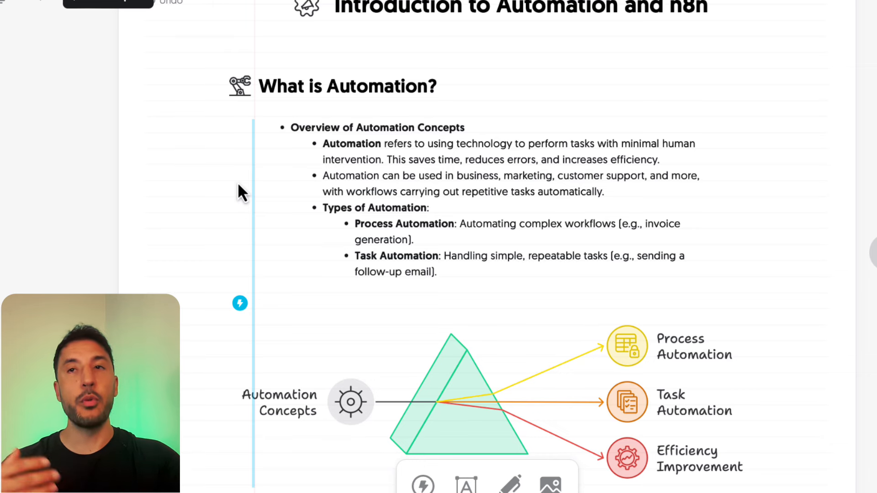
{"action": "scroll", "scroll_direction": "down", "scroll_amount": 3}
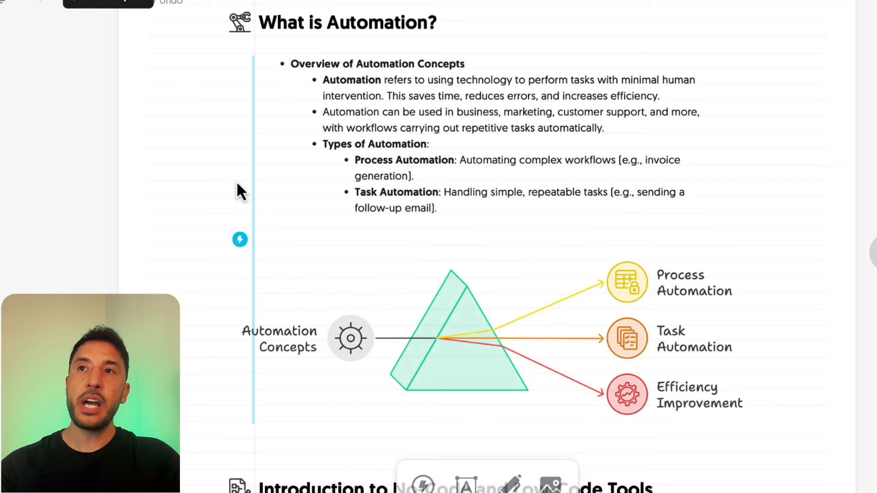
{"action": "scroll", "scroll_direction": "down", "scroll_amount": 3}
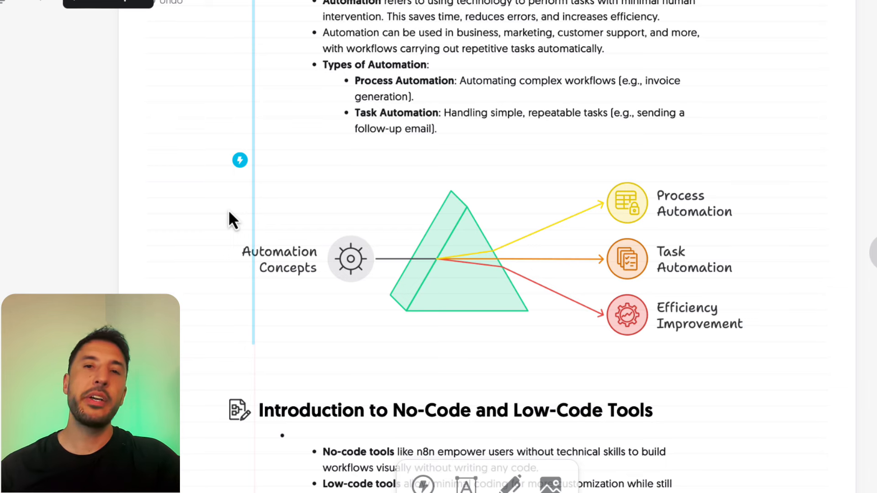
{"action": "scroll", "scroll_direction": "down", "scroll_amount": 3}
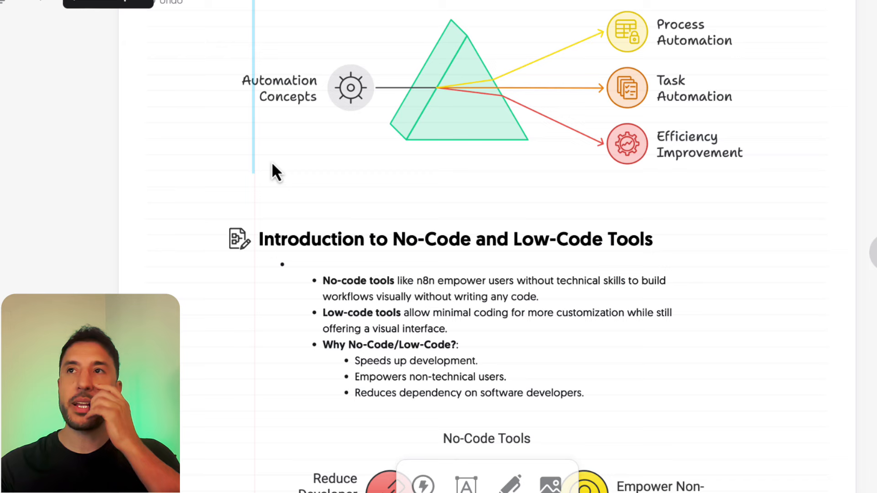
{"action": "scroll", "scroll_direction": "down", "scroll_amount": 3}
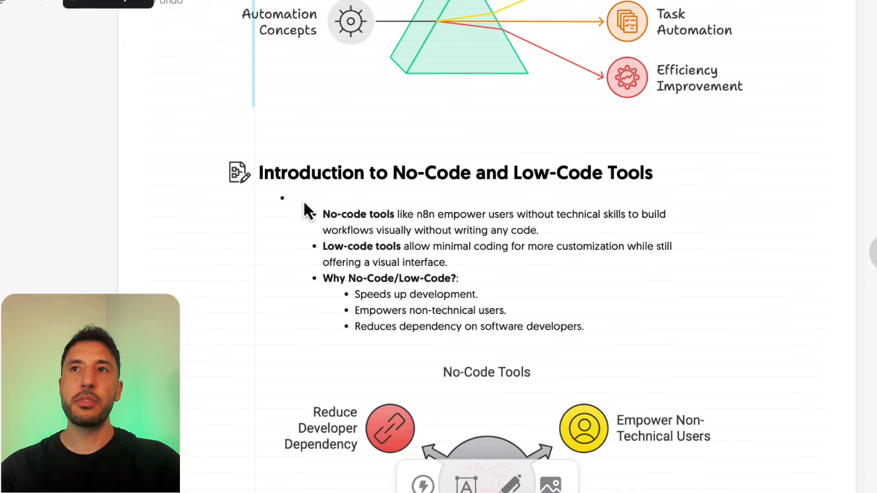
{"action": "scroll", "scroll_direction": "down", "scroll_amount": 3}
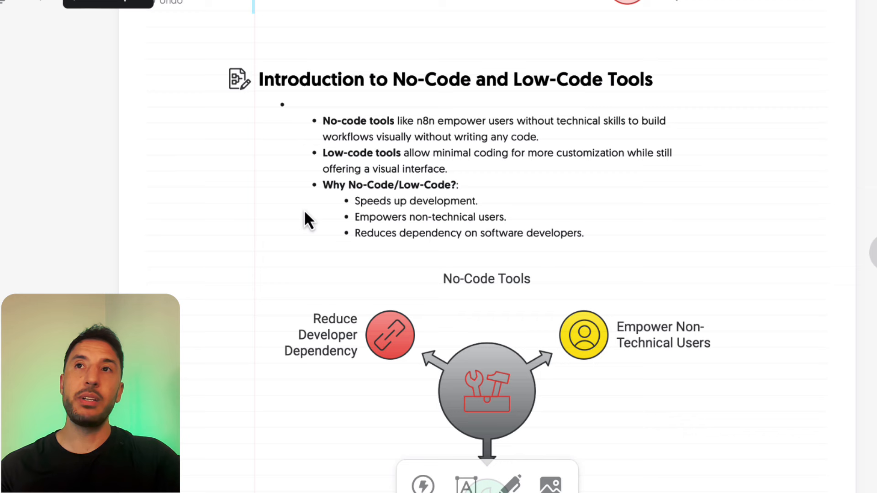
{"action": "scroll", "scroll_direction": "up", "scroll_amount": 3}
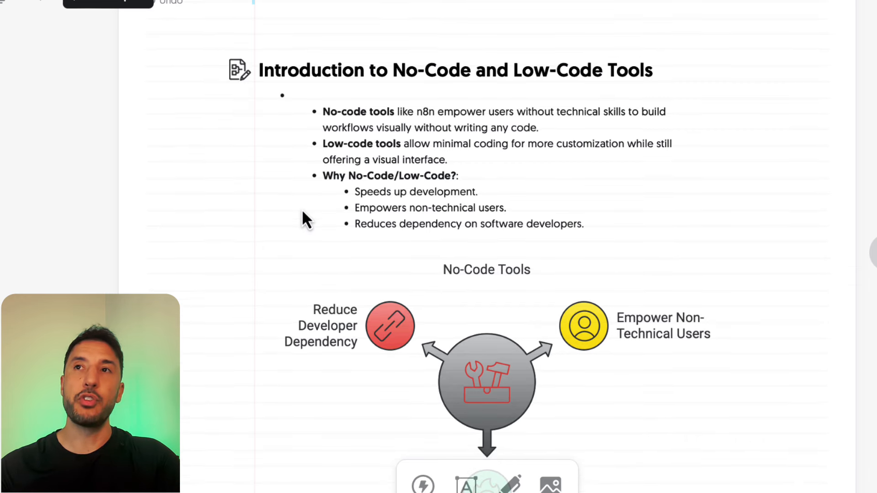
{"action": "scroll", "scroll_direction": "down", "scroll_amount": 3}
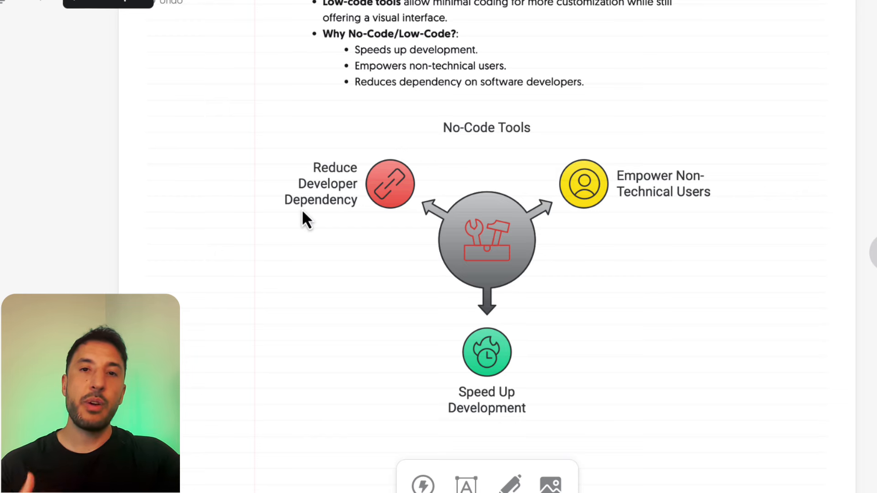
{"action": "scroll", "scroll_direction": "down", "scroll_amount": 3}
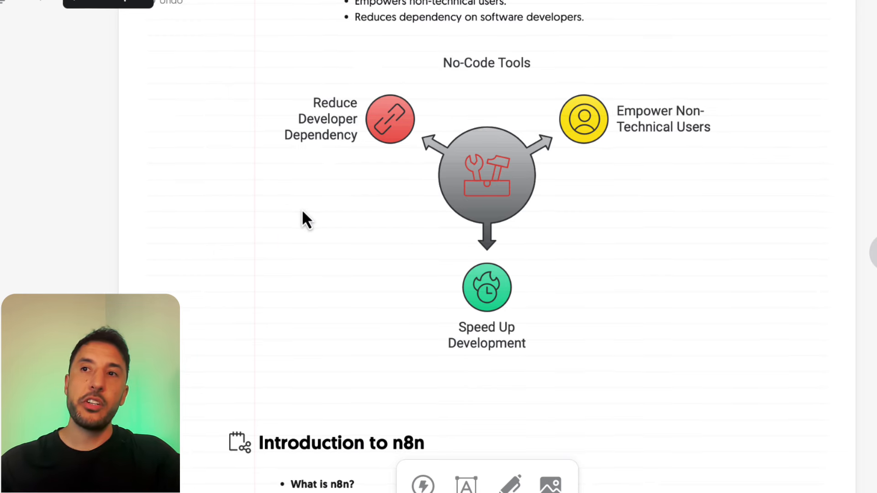
{"action": "scroll", "scroll_direction": "down", "scroll_amount": 3}
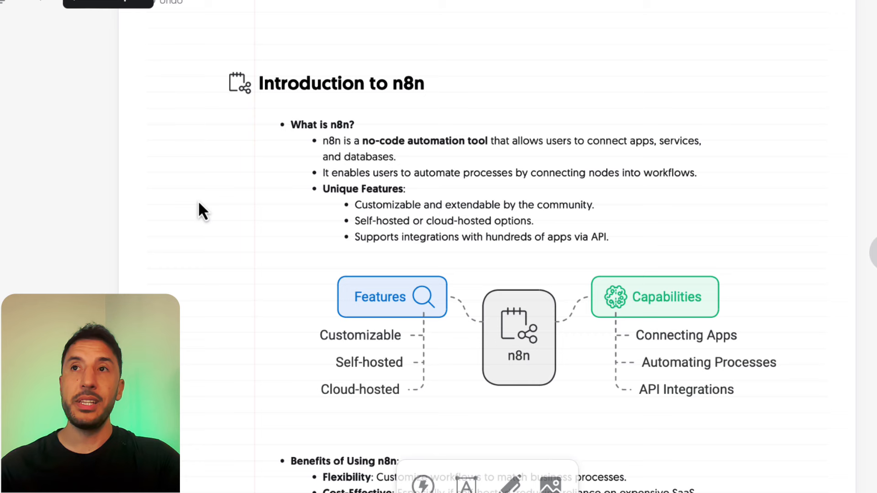
{"action": "mouse_move", "coordinate": [248, 197]}
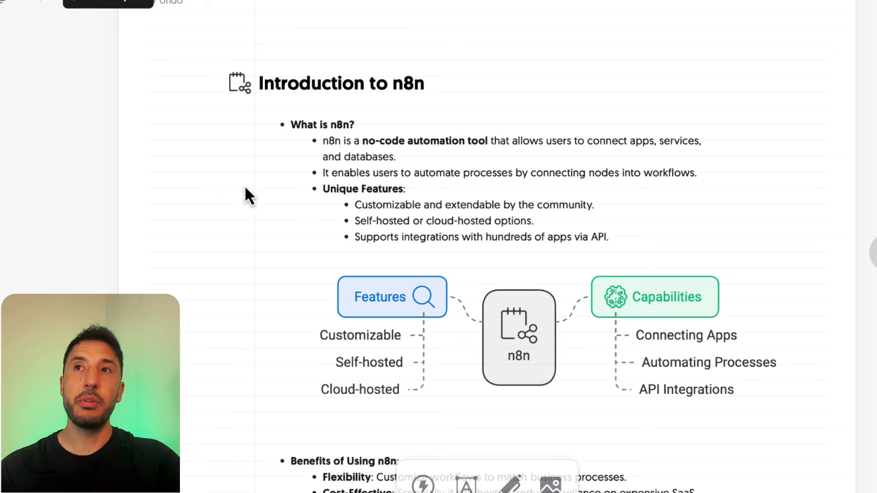
{"action": "scroll", "scroll_direction": "up", "scroll_amount": 3}
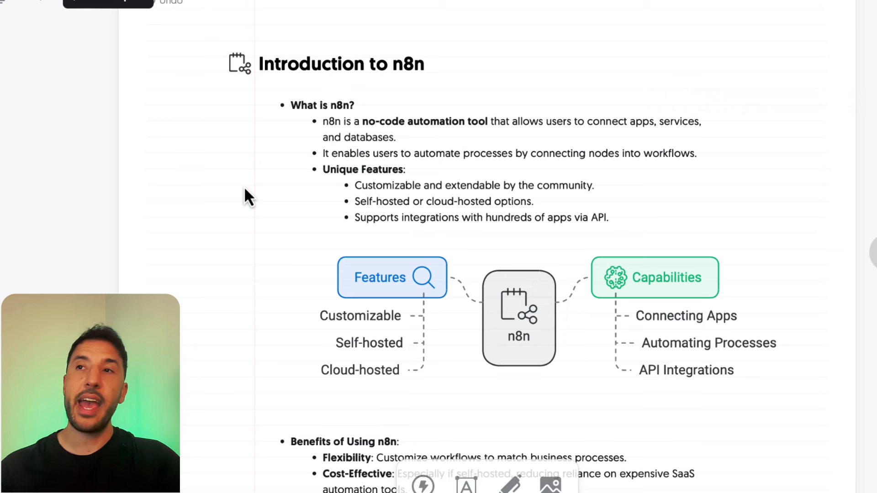
{"action": "scroll", "scroll_direction": "up", "scroll_amount": 3}
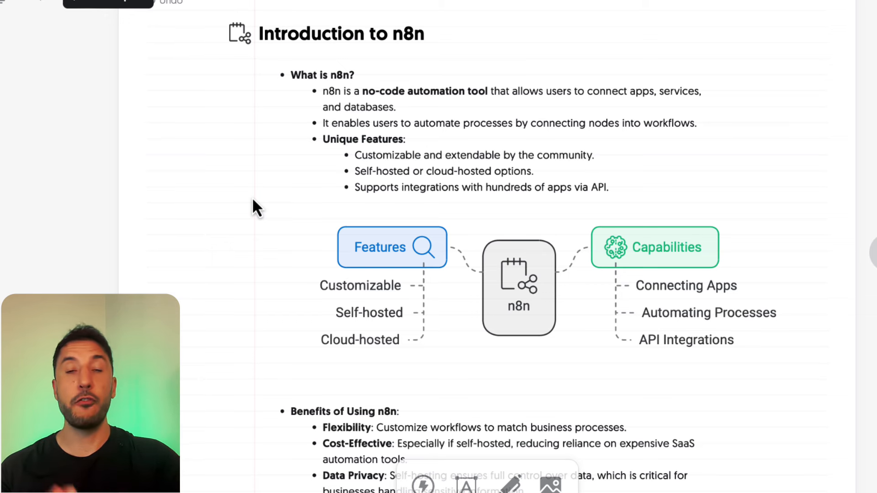
{"action": "mouse_move", "coordinate": [259, 189]}
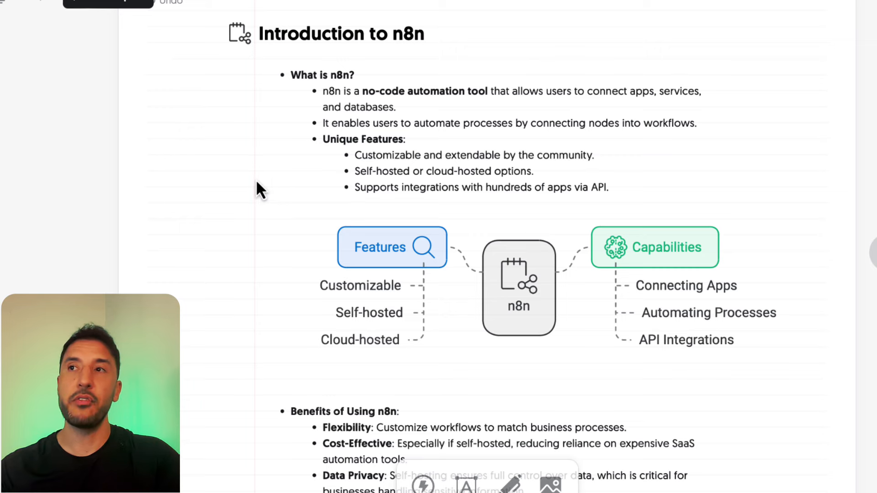
{"action": "scroll", "scroll_direction": "down", "scroll_amount": 3}
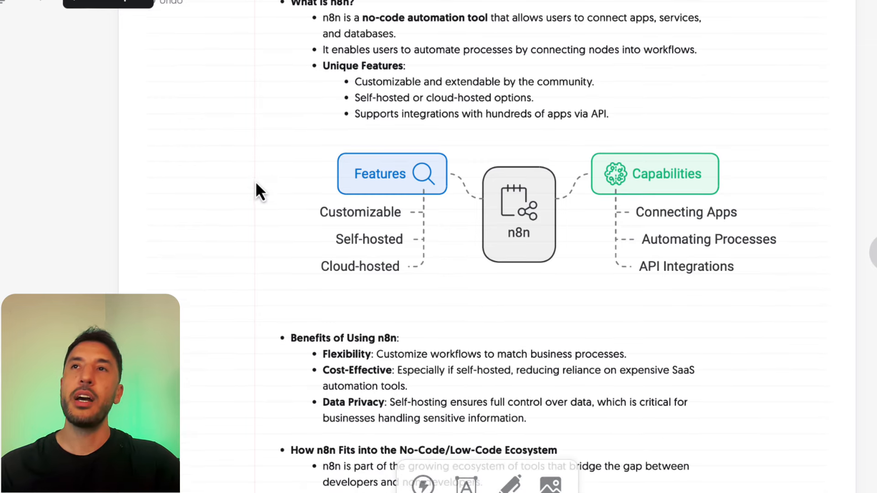
{"action": "scroll", "scroll_direction": "down", "scroll_amount": 3}
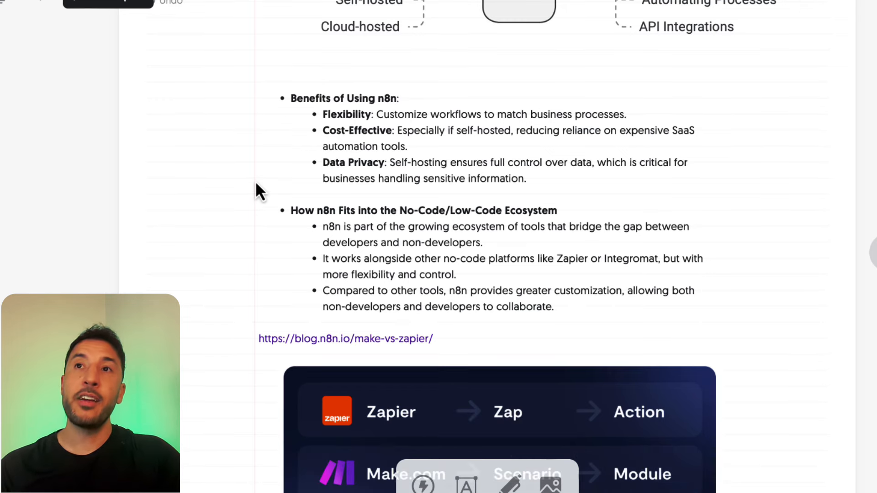
{"action": "scroll", "scroll_direction": "down", "scroll_amount": 3}
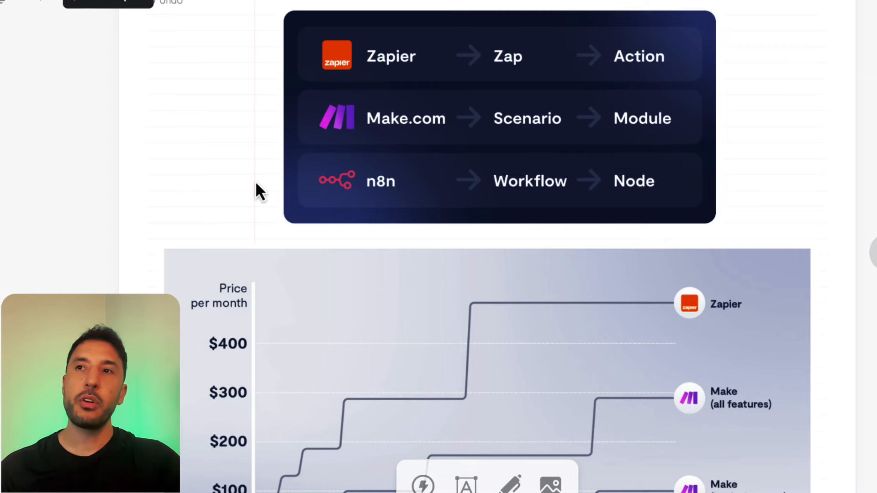
{"action": "scroll", "scroll_direction": "down", "scroll_amount": 3}
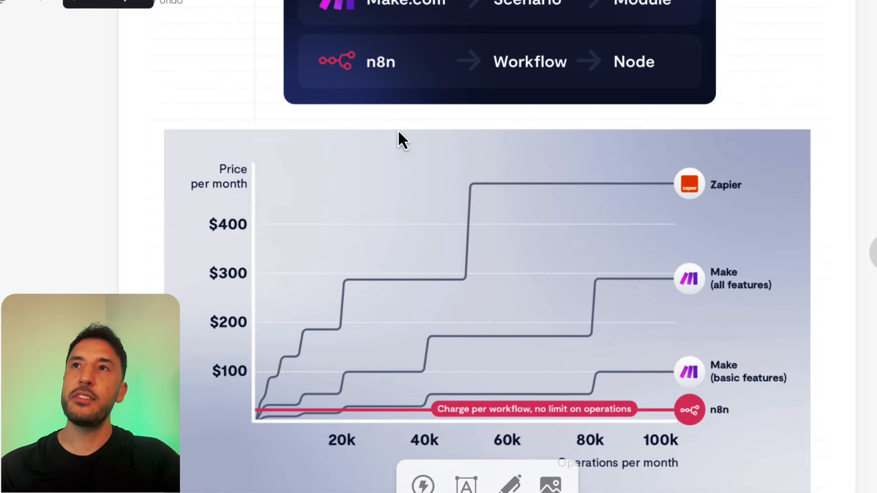
{"action": "scroll", "scroll_direction": "up", "scroll_amount": 3}
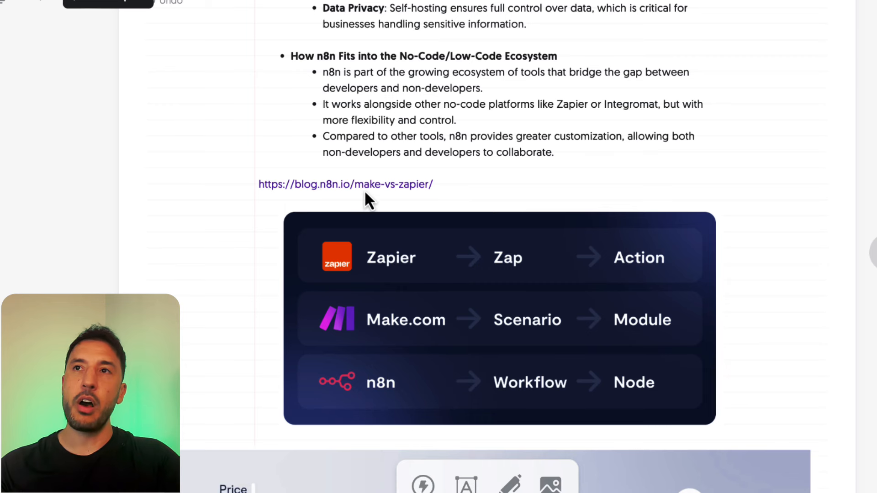
{"action": "mouse_move", "coordinate": [366, 202]}
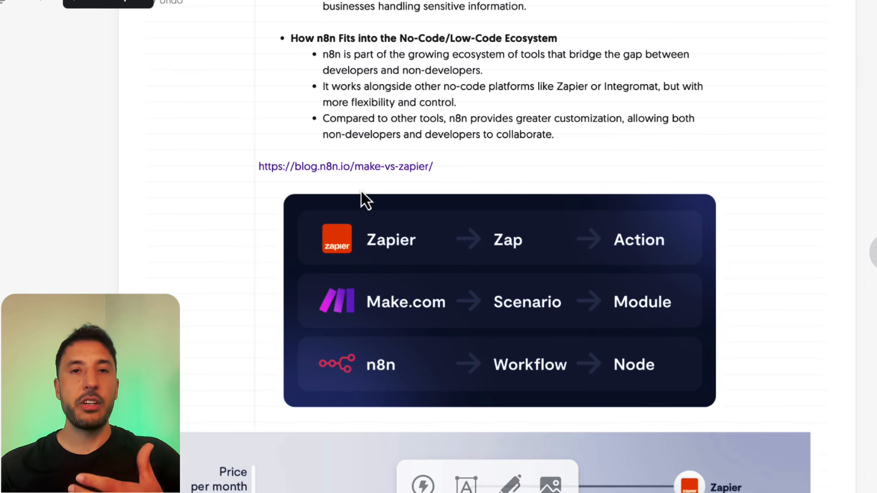
{"action": "scroll", "scroll_direction": "down", "scroll_amount": 3}
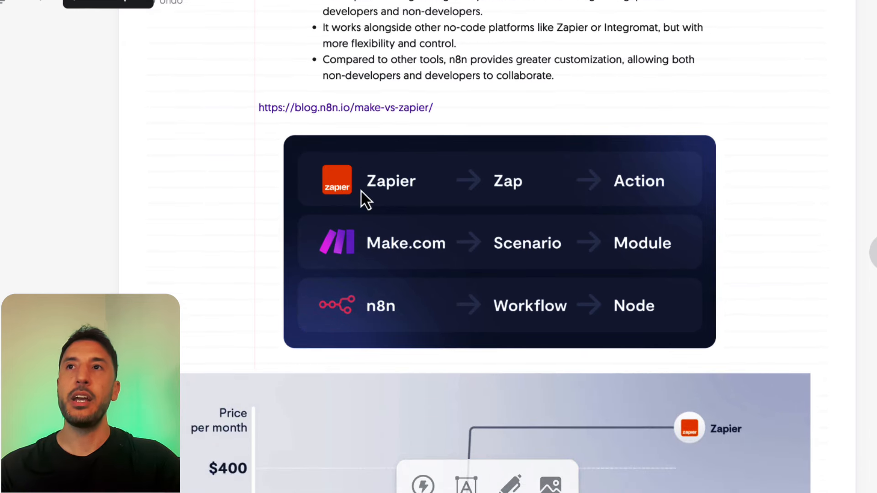
{"action": "scroll", "scroll_direction": "down", "scroll_amount": 3}
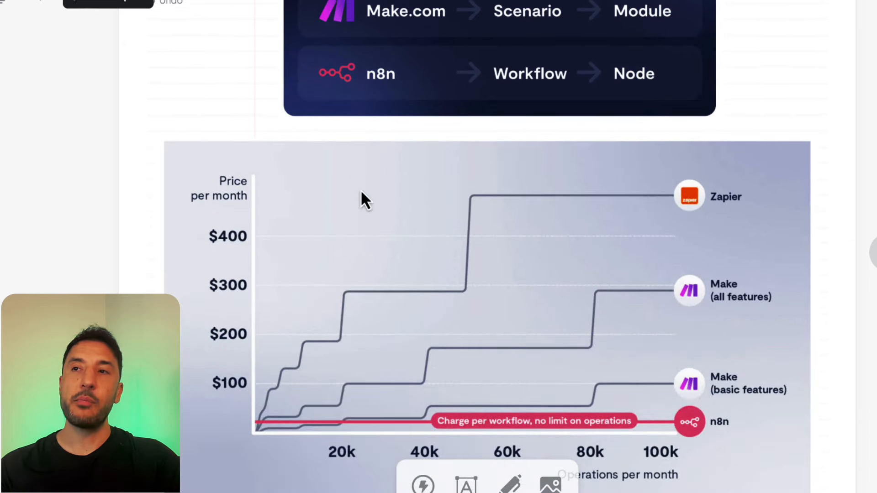
{"action": "scroll", "scroll_direction": "down", "scroll_amount": 3}
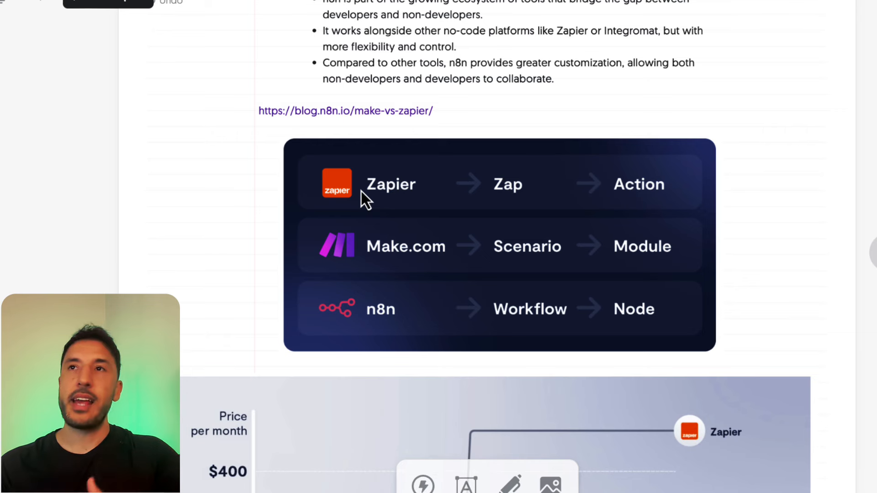
{"action": "scroll", "scroll_direction": "up", "scroll_amount": 3}
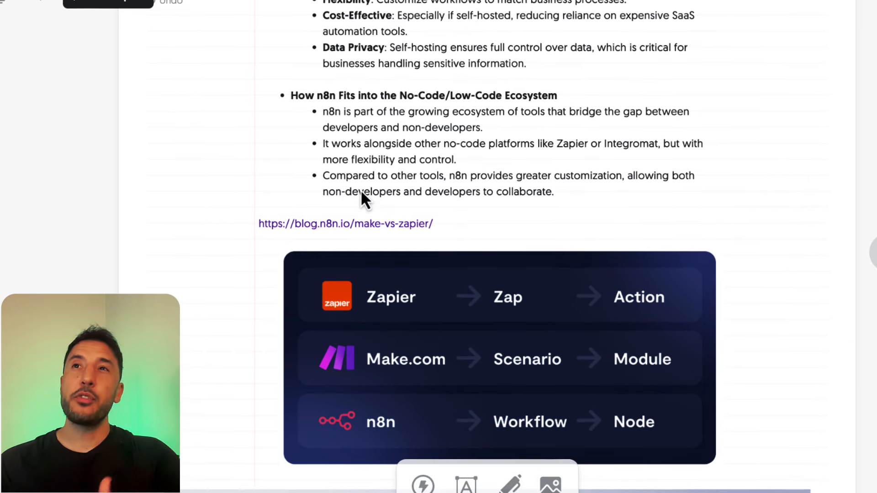